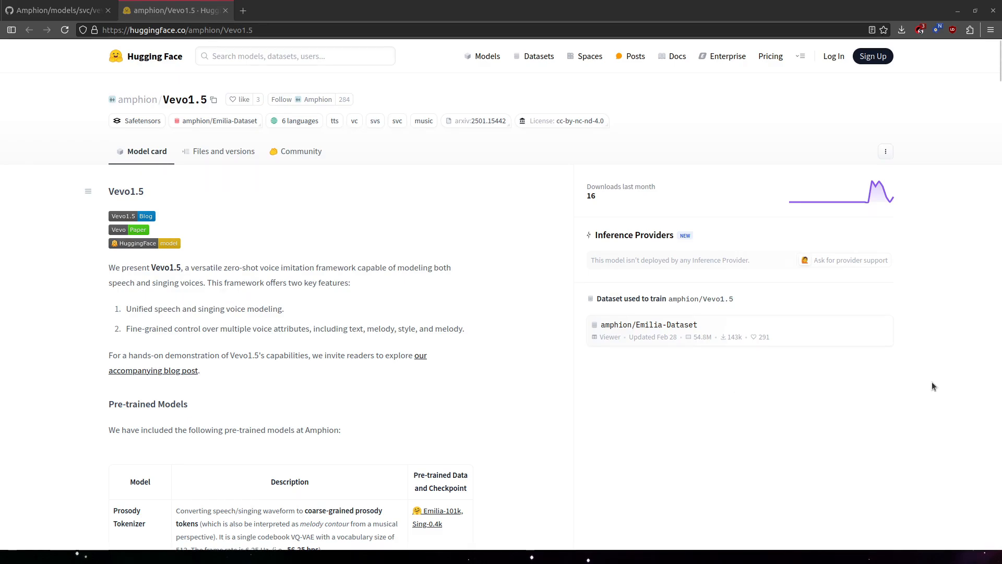
Step: Review the Vevo1.5 pre-trained models listed on the Hugging Face model card
{"action": "scroll", "scroll_direction": "down", "scroll_amount": 3}
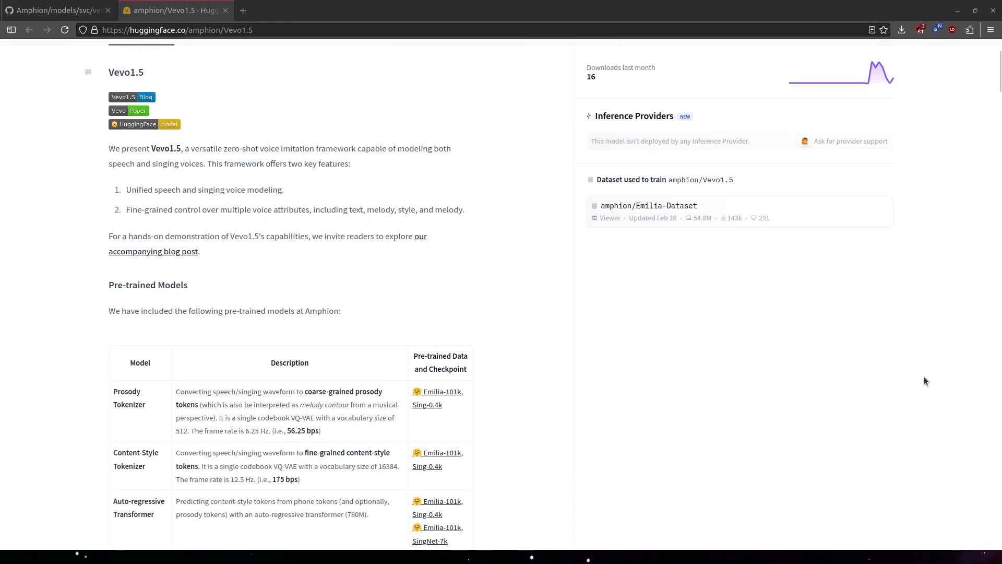
{"action": "scroll", "scroll_direction": "down", "scroll_amount": 3}
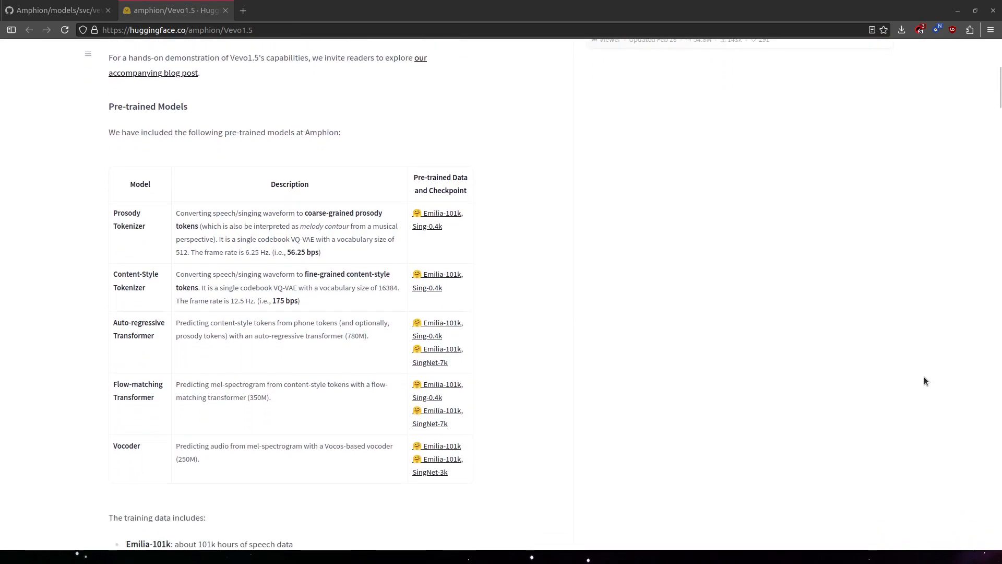
{"action": "scroll", "scroll_direction": "down", "scroll_amount": 3}
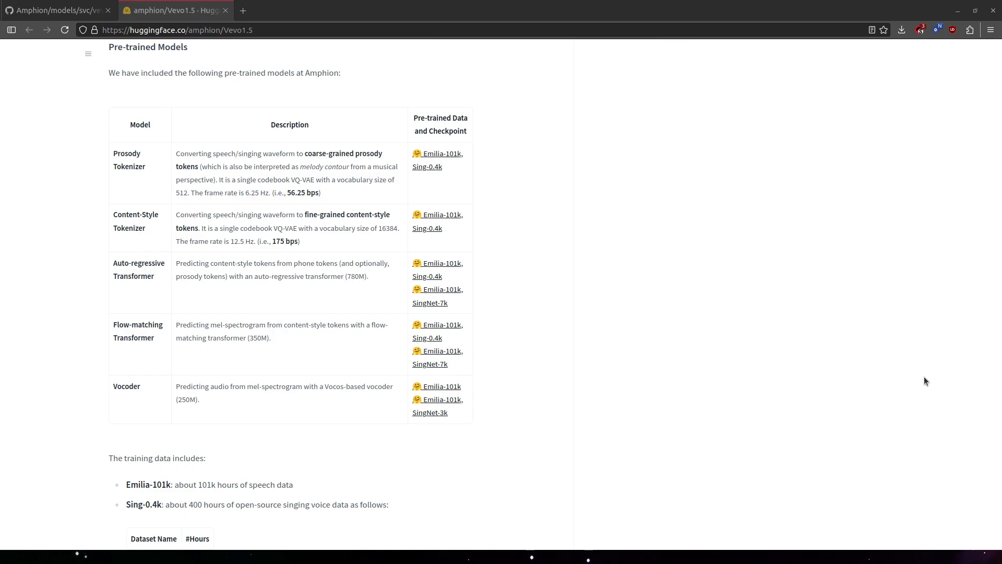
Step: Bring up infer_vevosing_fm.py in the Amphion repository with find highlighting turned off
{"action": "left_click", "coordinate": [58, 11]}
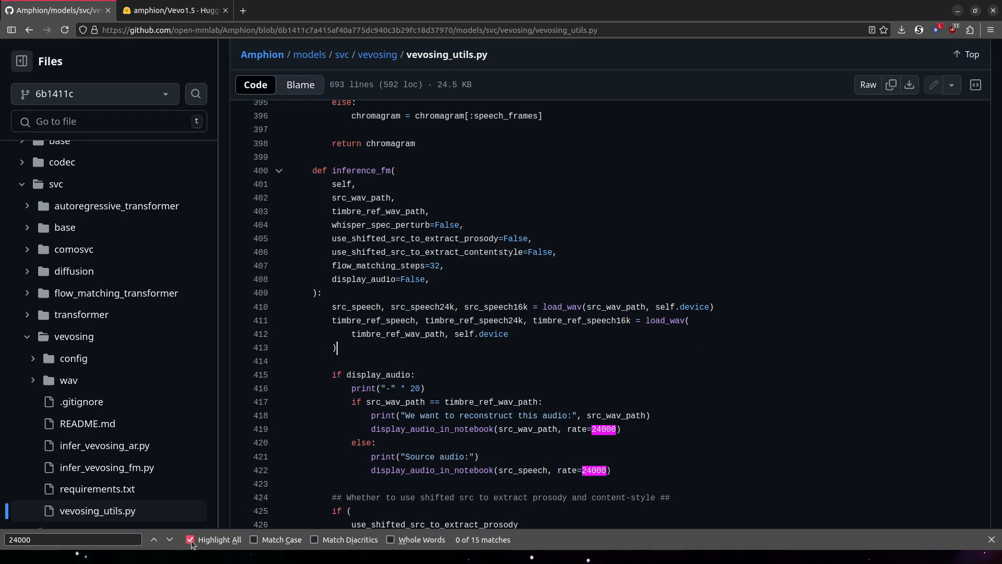
{"action": "left_click", "coordinate": [190, 539]}
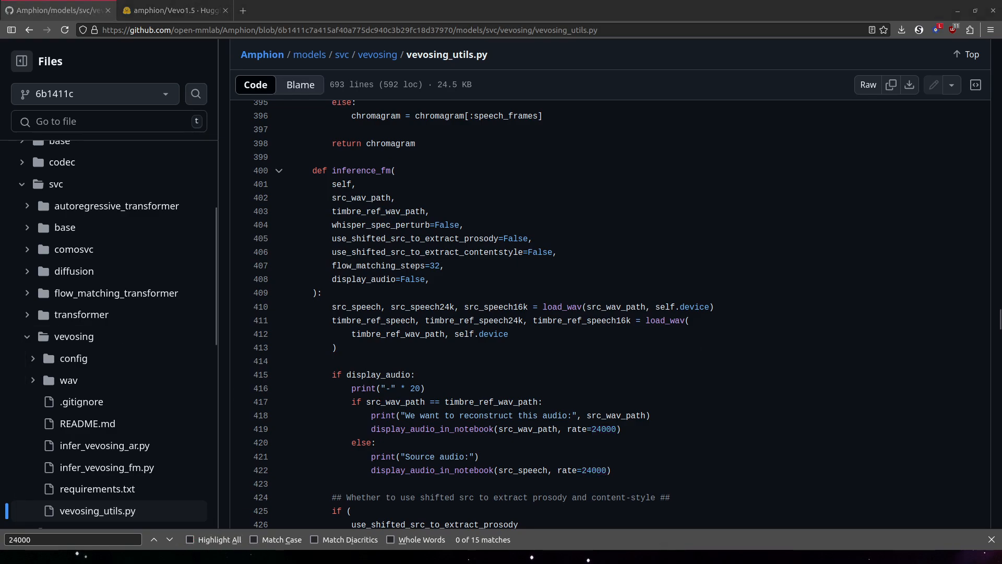
{"action": "left_click", "coordinate": [107, 466]}
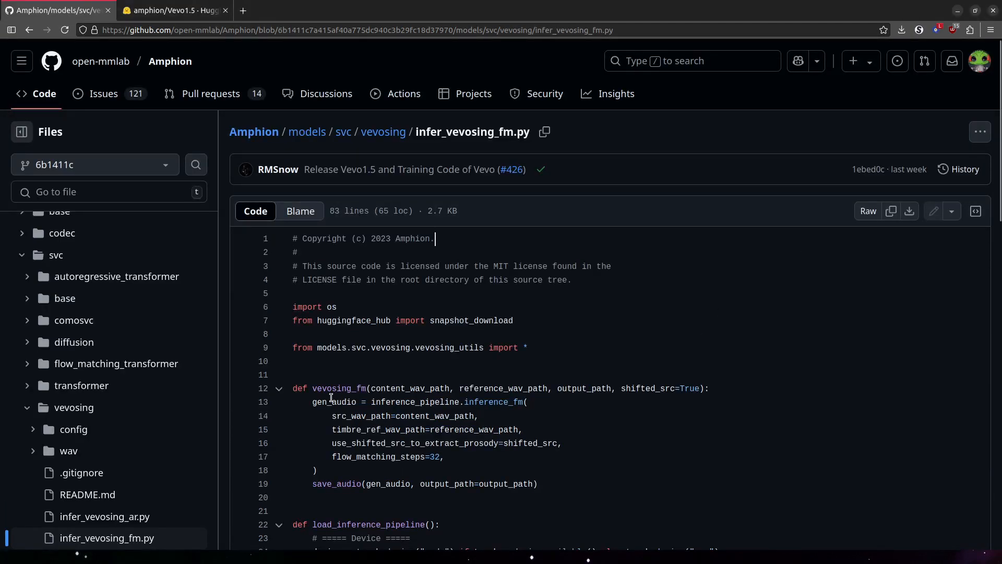
{"action": "double_click", "coordinate": [339, 388]}
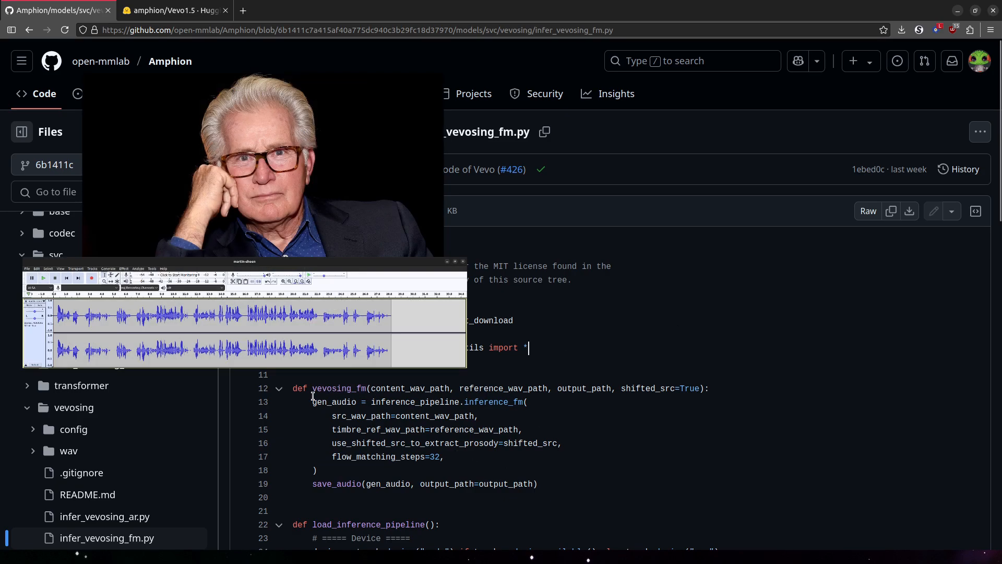
{"action": "mouse_move", "coordinate": [502, 421]}
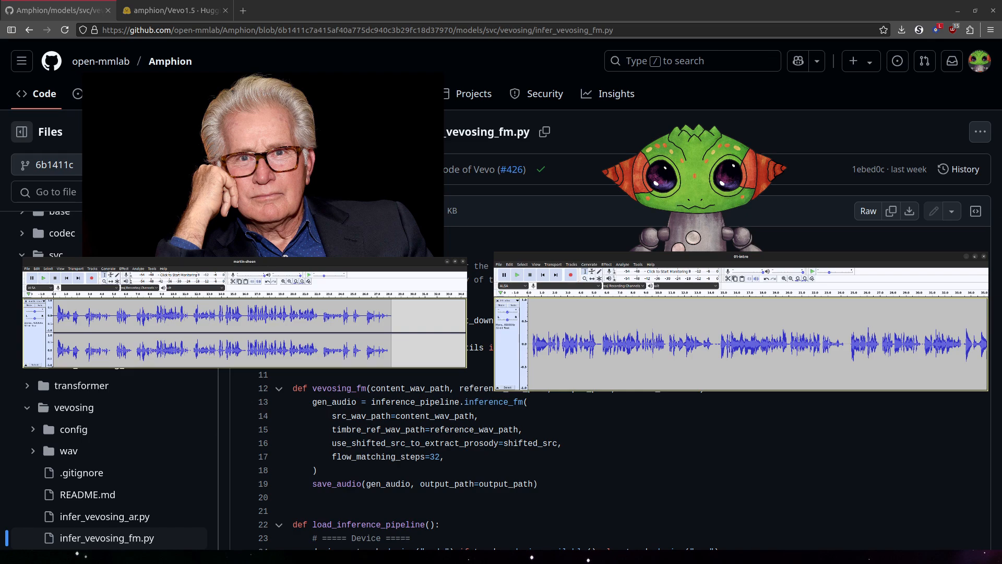
{"action": "left_click", "coordinate": [175, 11]}
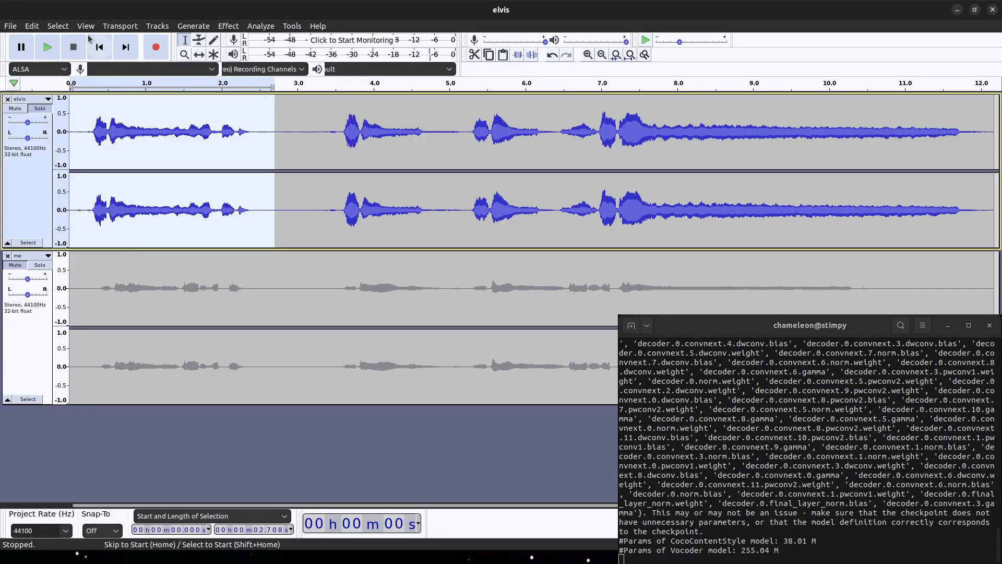
Step: Play the elvis singing clip, then select part of the me recording below it
{"action": "left_click", "coordinate": [46, 47]}
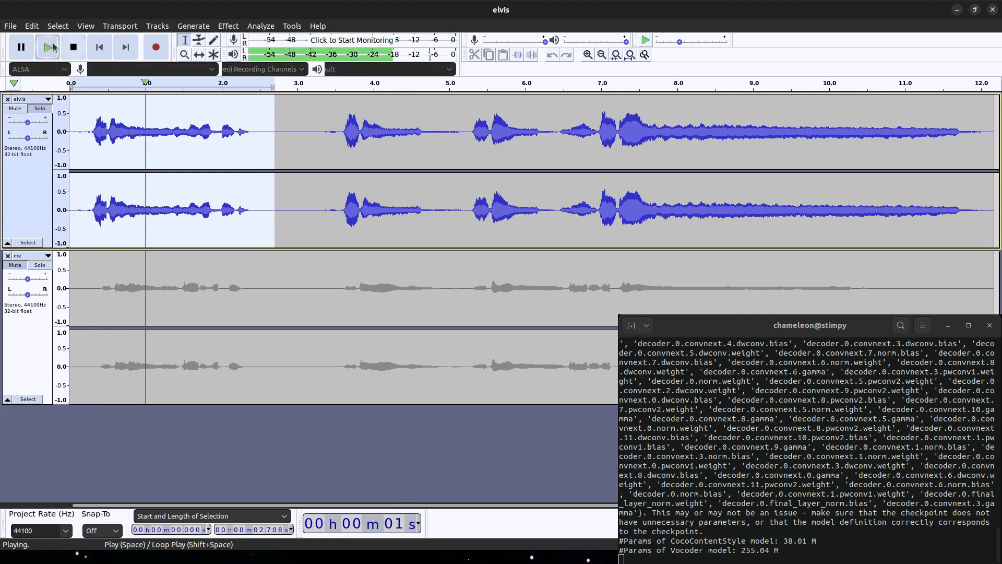
{"action": "left_click", "coordinate": [72, 47]}
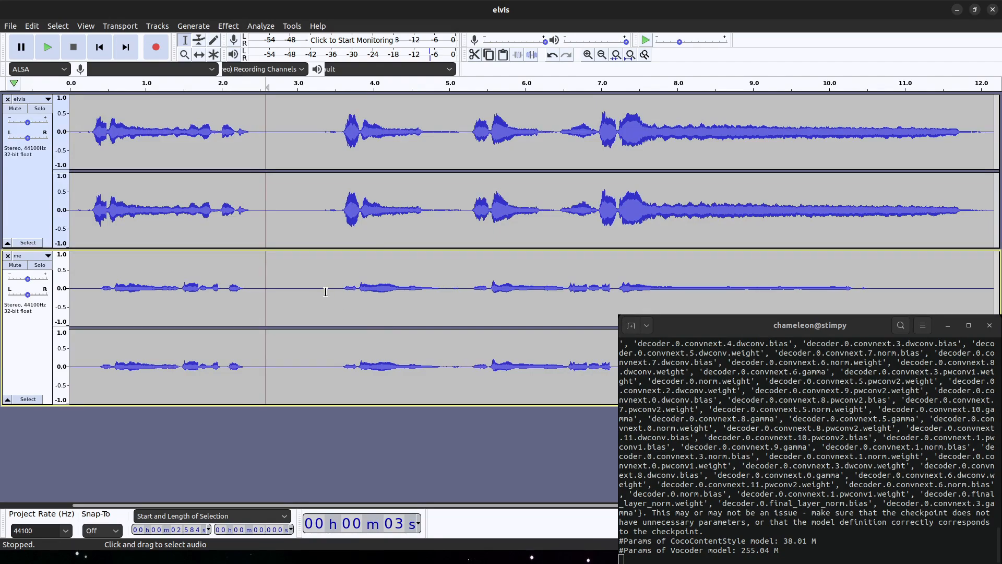
{"action": "left_click_drag", "start_coordinate": [93, 289], "coordinate": [261, 288]}
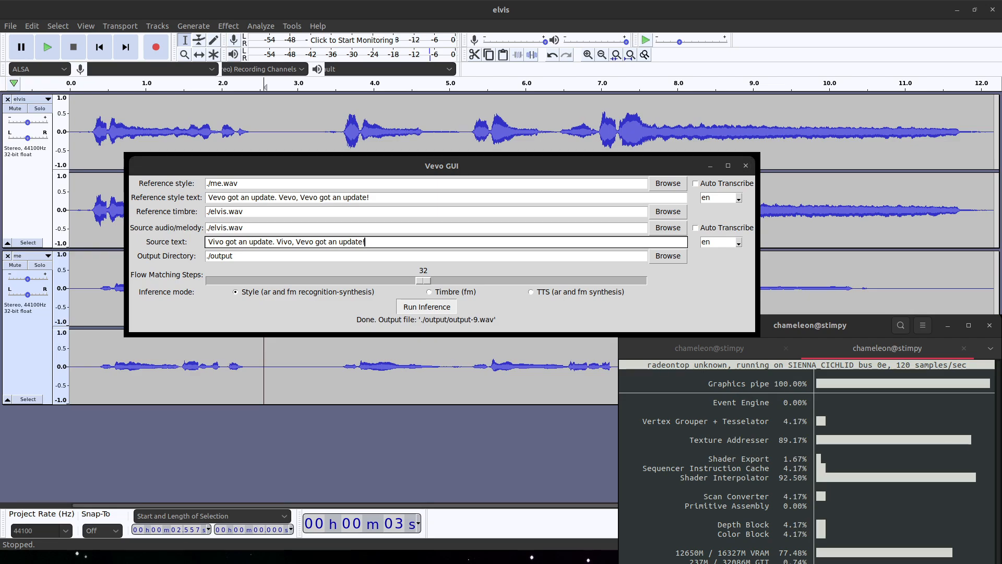
{"action": "left_click", "coordinate": [426, 305]}
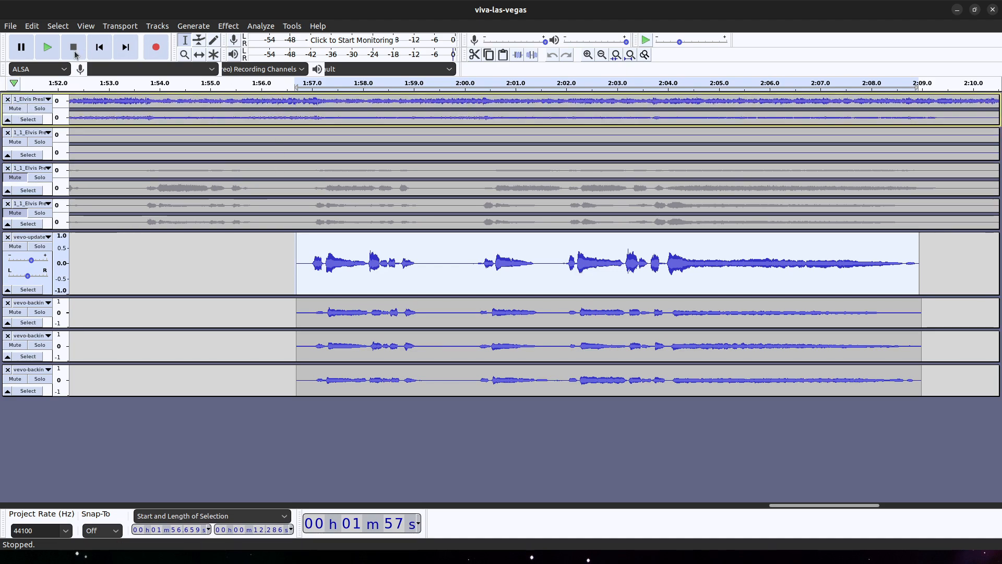
Step: Play the viva-las-vegas multitrack mix with the Vevo-updated vocal, then stop it
{"action": "left_click", "coordinate": [47, 47]}
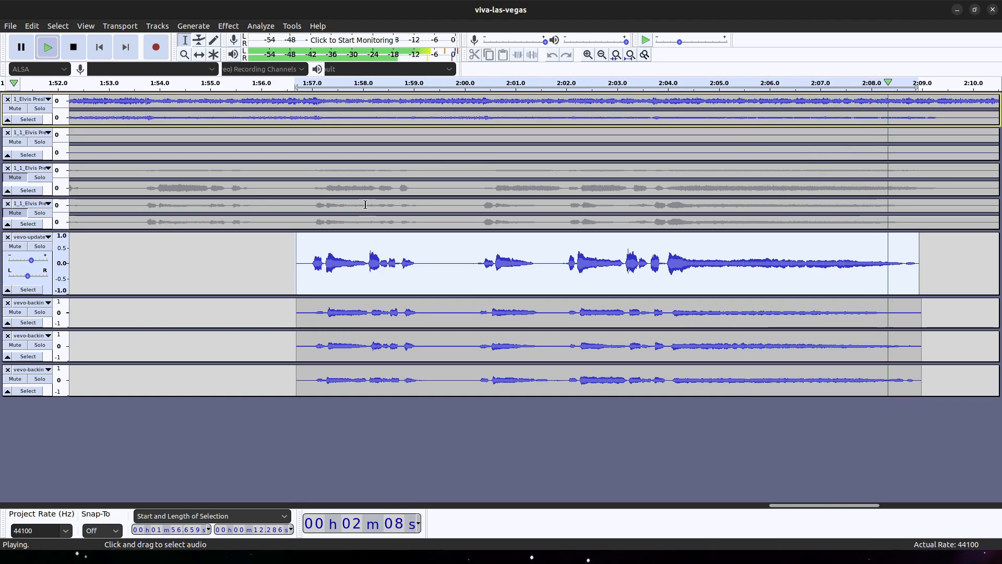
{"action": "left_click", "coordinate": [73, 46]}
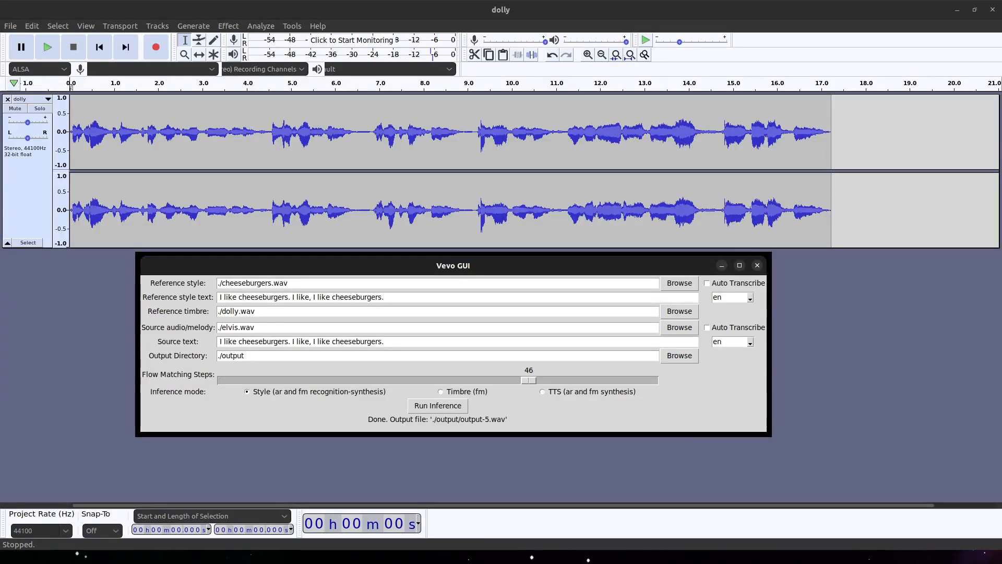
Step: Check the elvis.wav melody and dolly.wav timbre paths, then play the dolly reference recording
{"action": "left_click", "coordinate": [437, 327]}
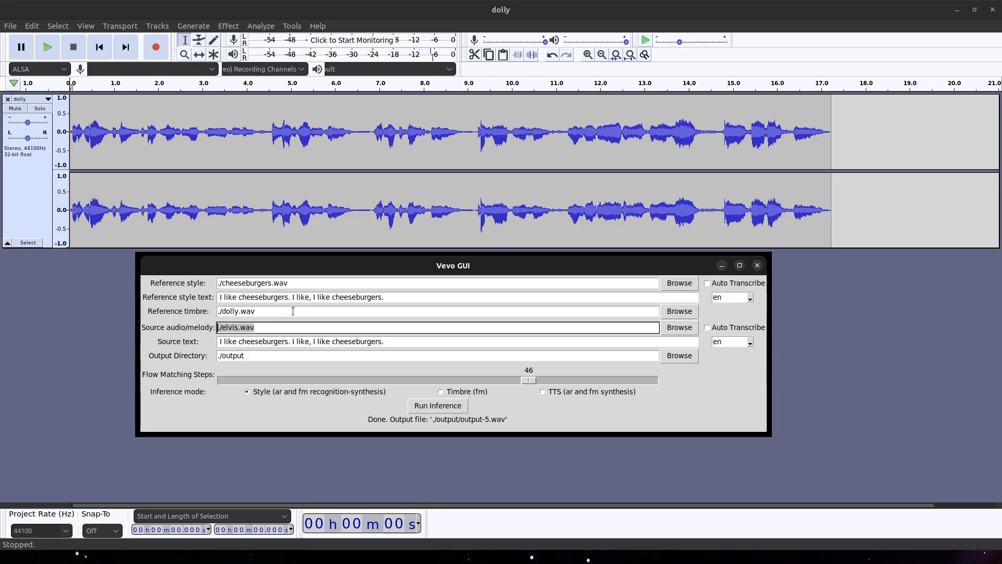
{"action": "left_click", "coordinate": [437, 312]}
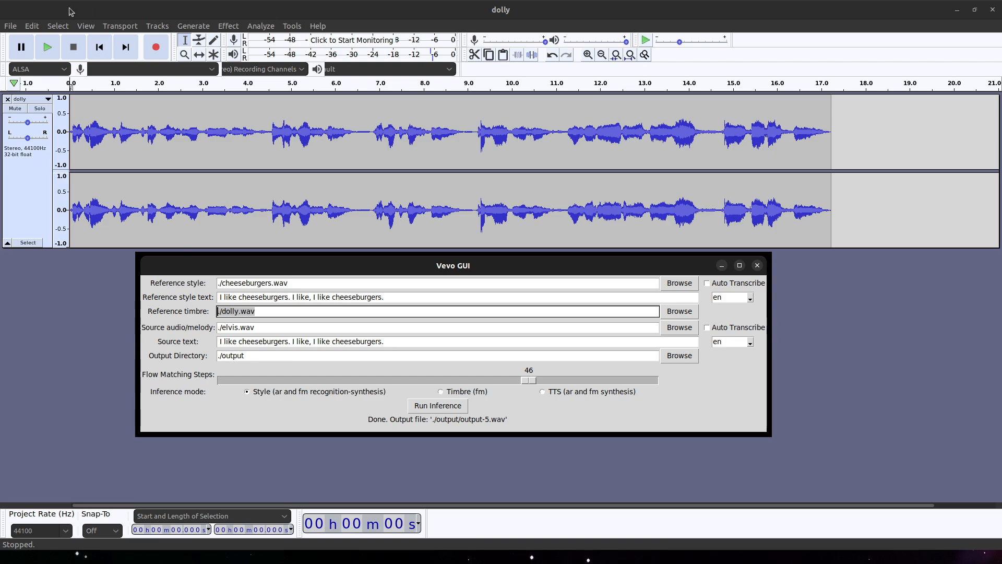
{"action": "left_click", "coordinate": [46, 47]}
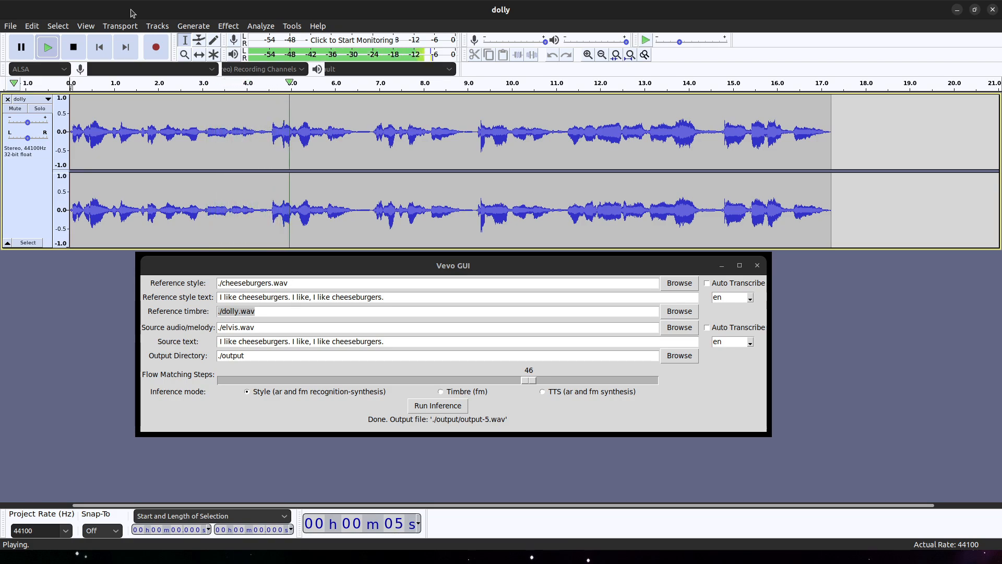
{"action": "left_click", "coordinate": [73, 47]}
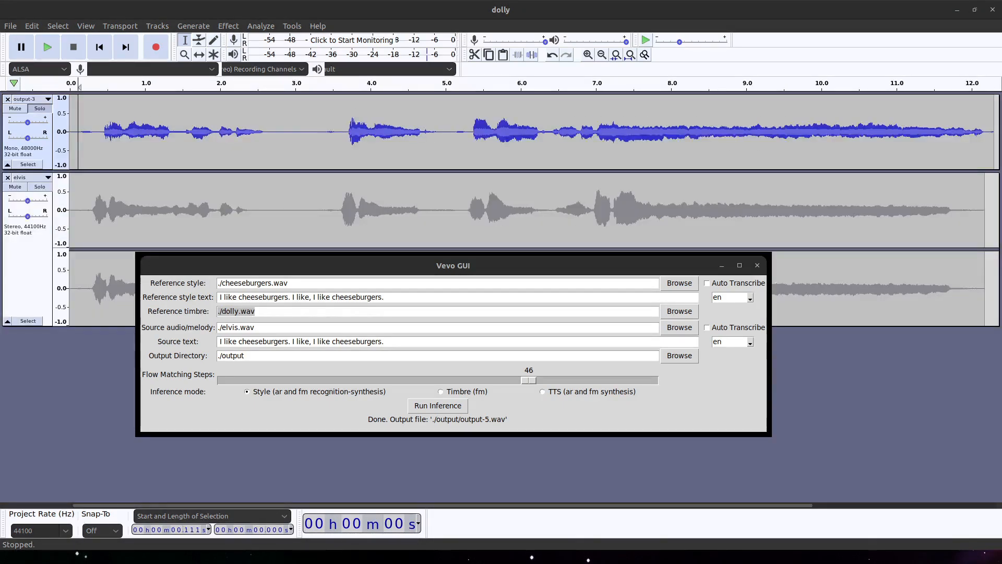
Step: Play the converted output-3 clip above the original elvis vocal, then stop it
{"action": "left_click", "coordinate": [46, 47]}
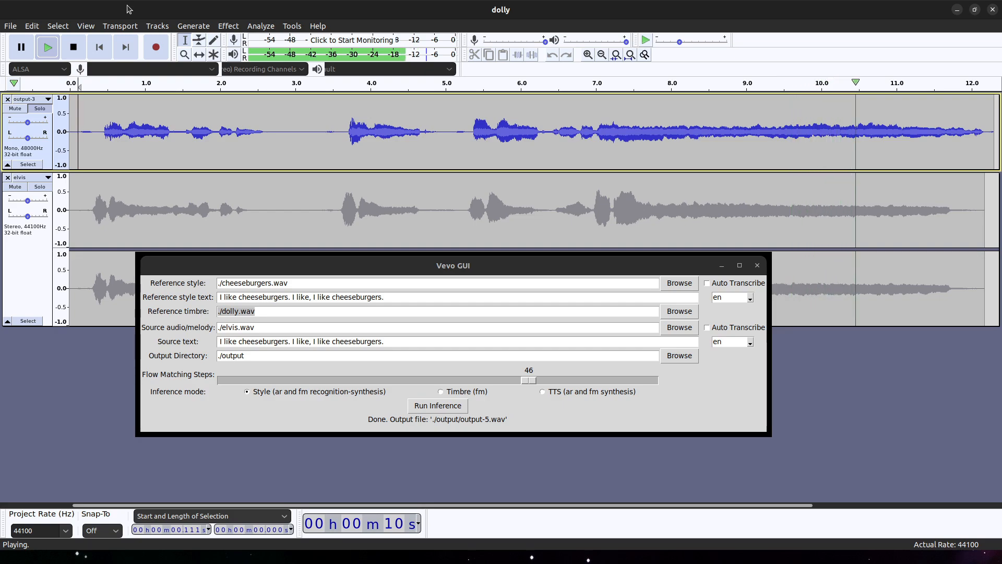
{"action": "left_click", "coordinate": [74, 47]}
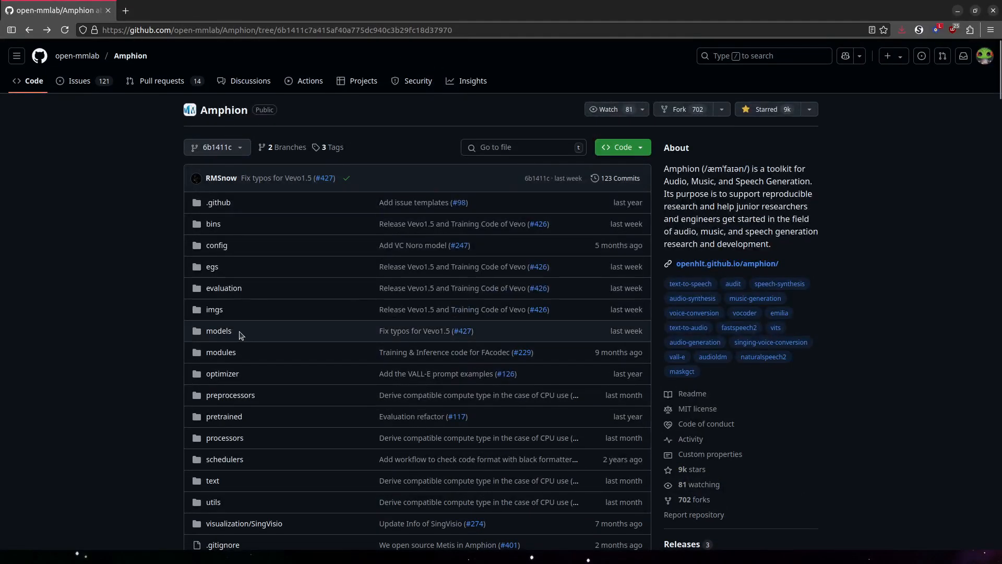
Step: Browse to models/svc/vevosing and view the main block of infer_vevosing_ar.py
{"action": "left_click", "coordinate": [219, 331]}
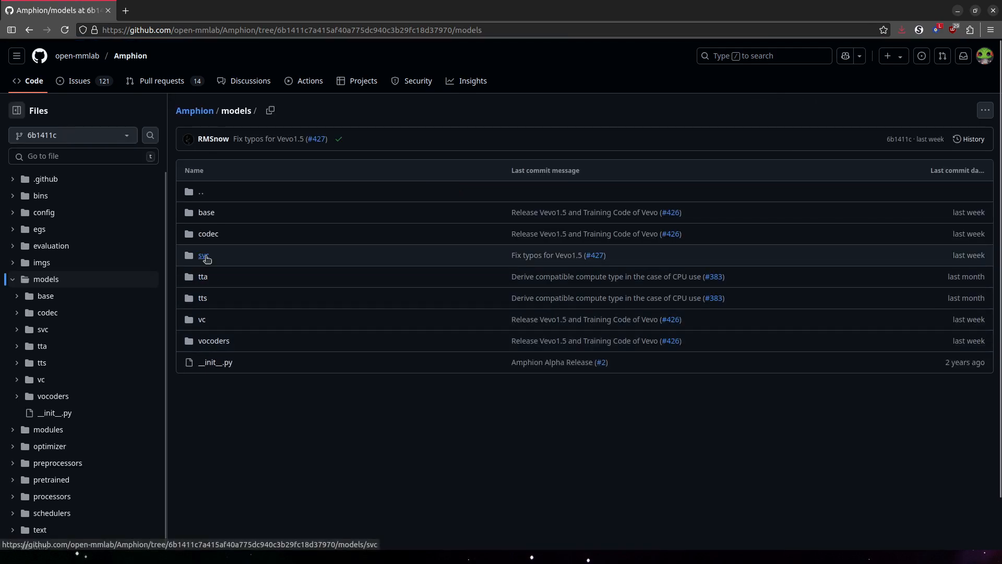
{"action": "left_click", "coordinate": [203, 255]}
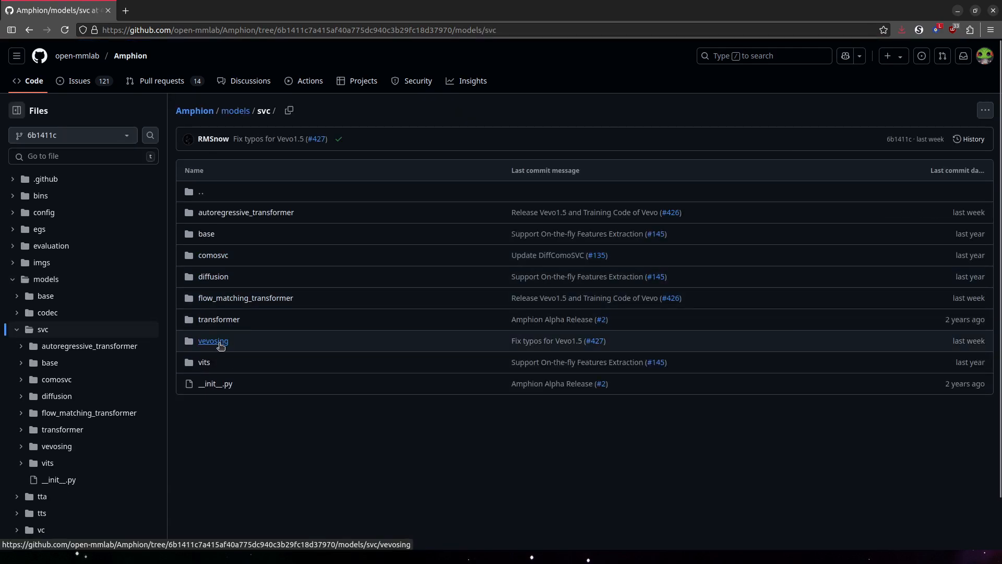
{"action": "left_click", "coordinate": [213, 340]}
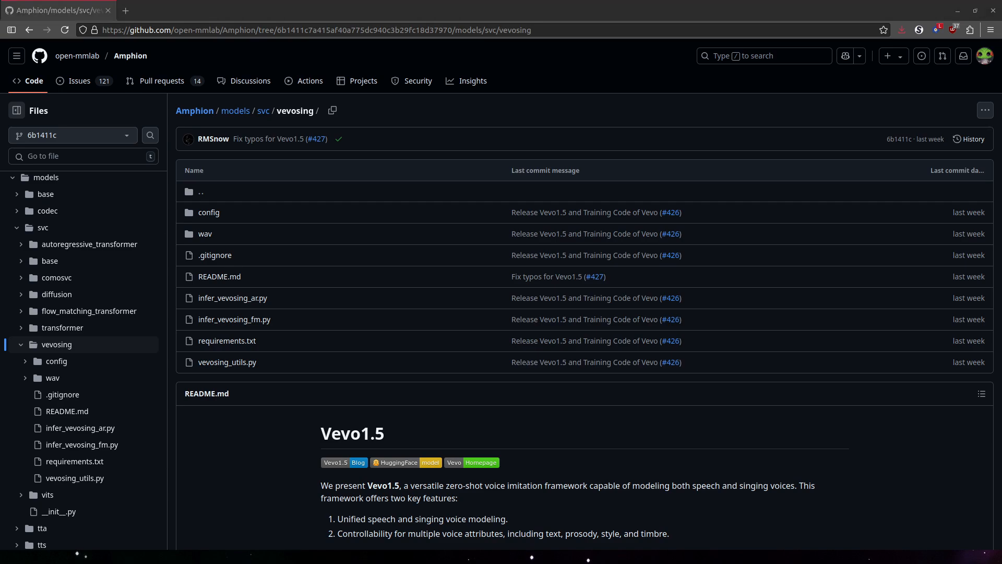
{"action": "mouse_move", "coordinate": [277, 322]}
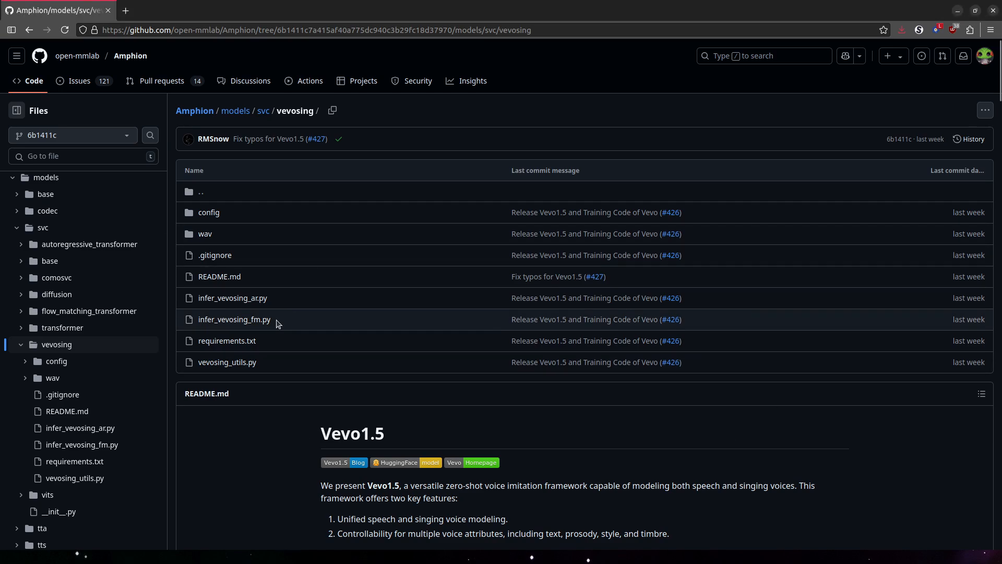
{"action": "left_click", "coordinate": [232, 298]}
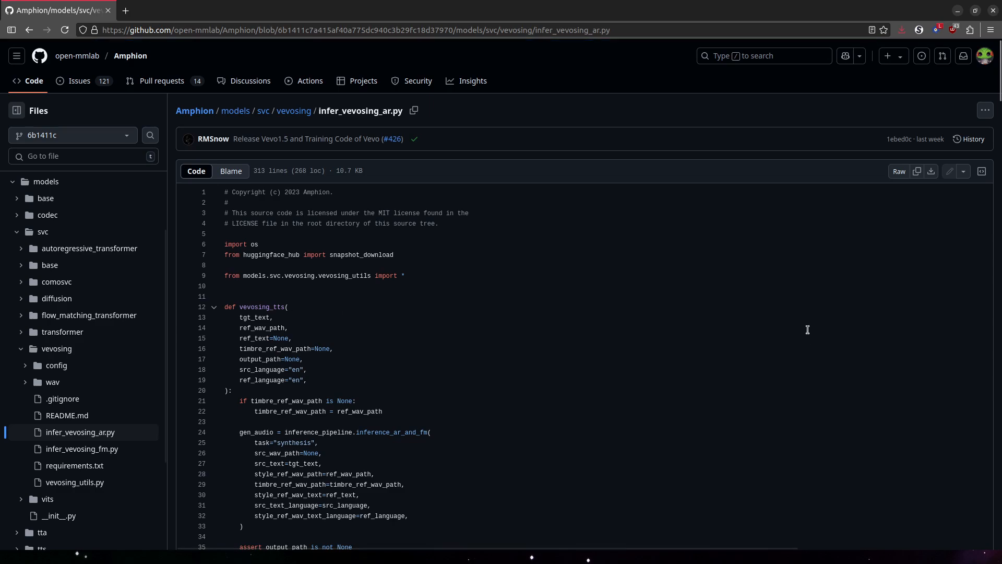
{"action": "scroll", "scroll_direction": "down", "scroll_amount": 3}
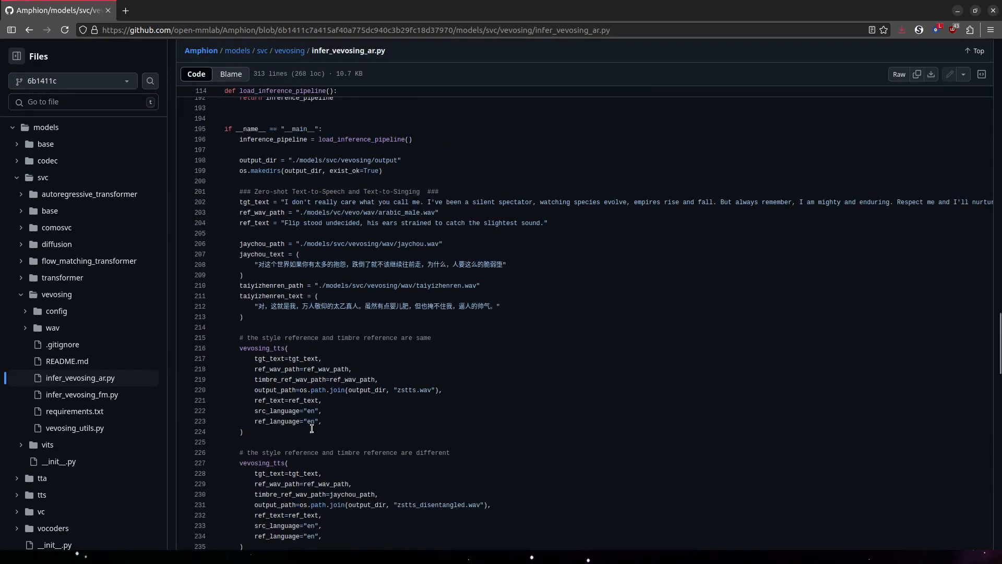
{"action": "left_click", "coordinate": [226, 233]}
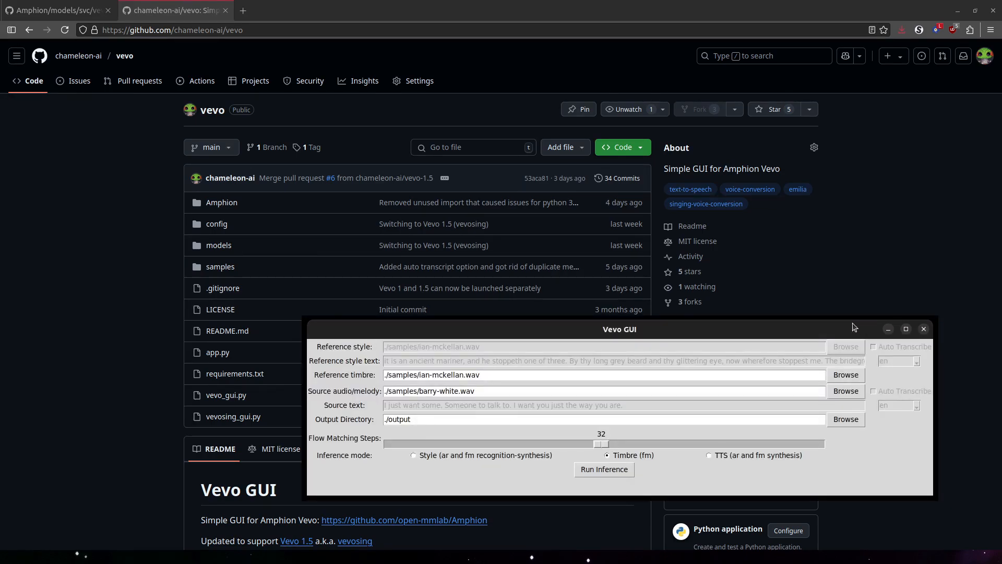
Step: Select the Style (ar and fm recognition-synthesis) inference mode radio button
{"action": "left_click", "coordinate": [414, 455]}
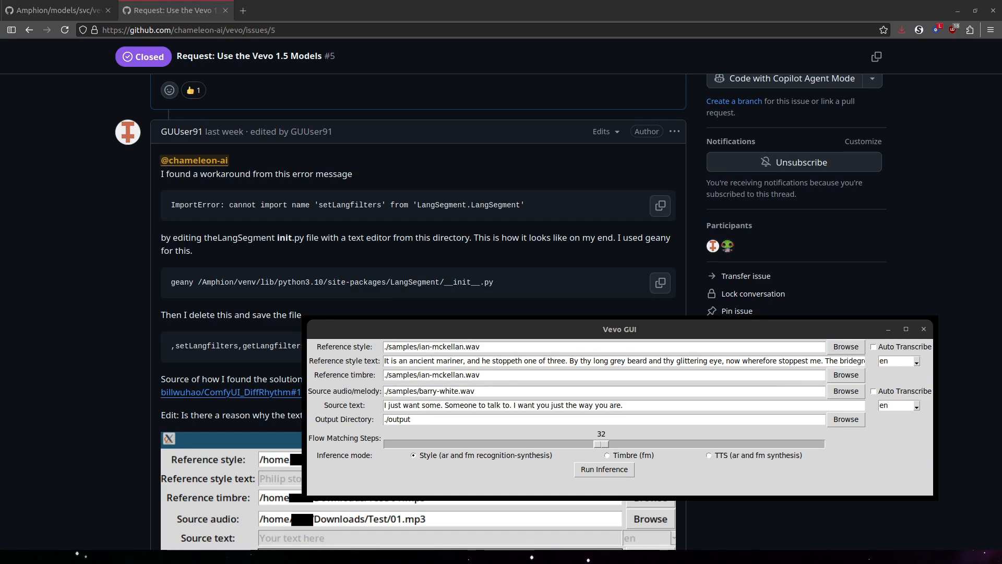
{"action": "mouse_move", "coordinate": [939, 249]}
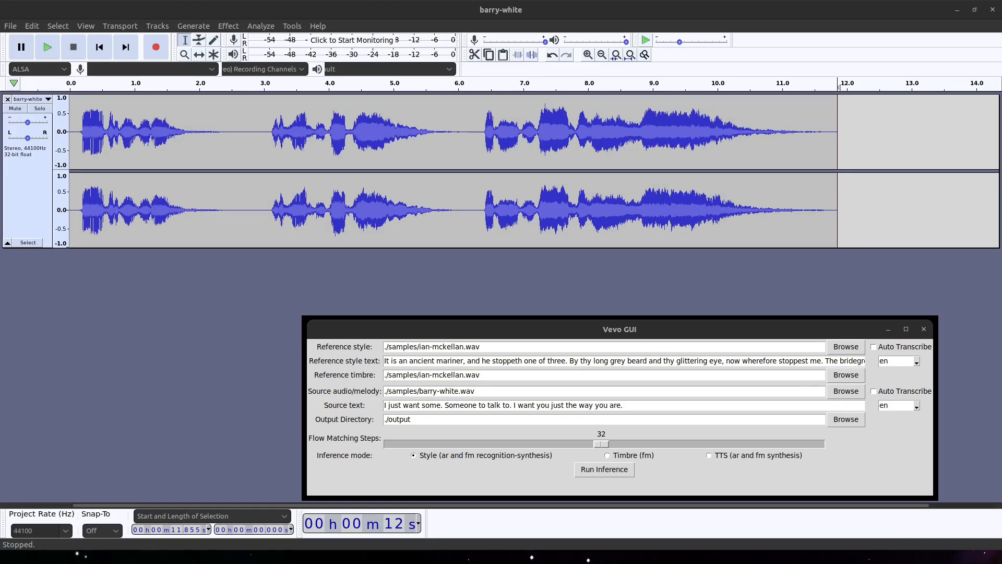
{"action": "mouse_move", "coordinate": [156, 47]}
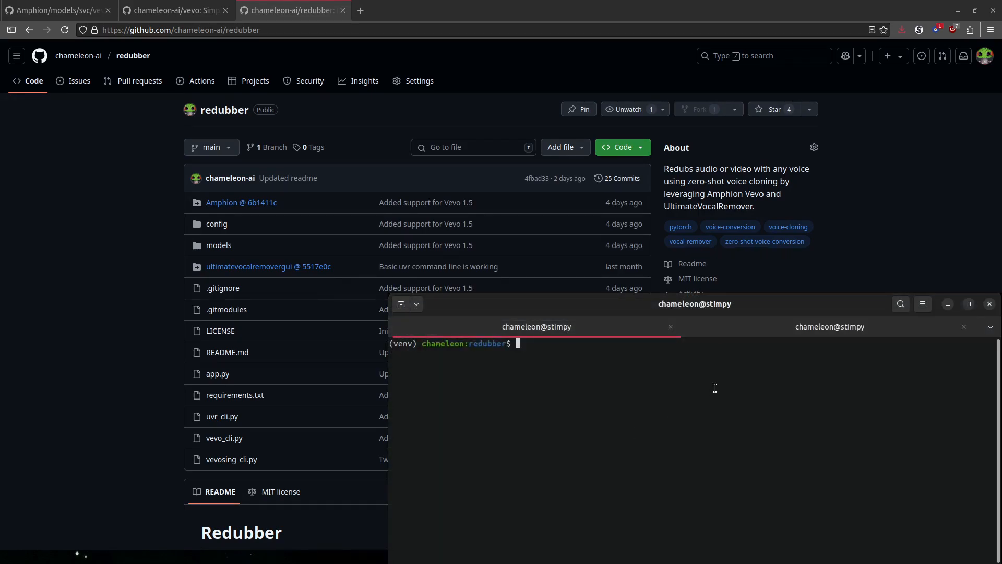
Step: List batch-clips, then run redubber.py on that folder with -v martin-sheen.wav and watch the transcription output
{"action": "type", "text": "ls batch-clips"}
{"action": "type", "text": "python redubber.py --in_dir batch-clips"}
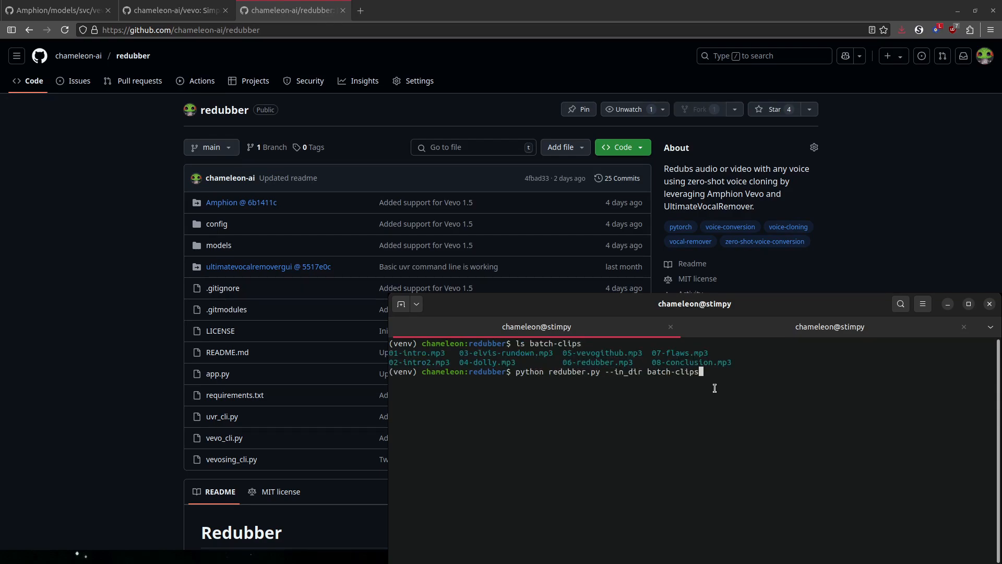
{"action": "type", "text": "-v martin-sheen.wav"}
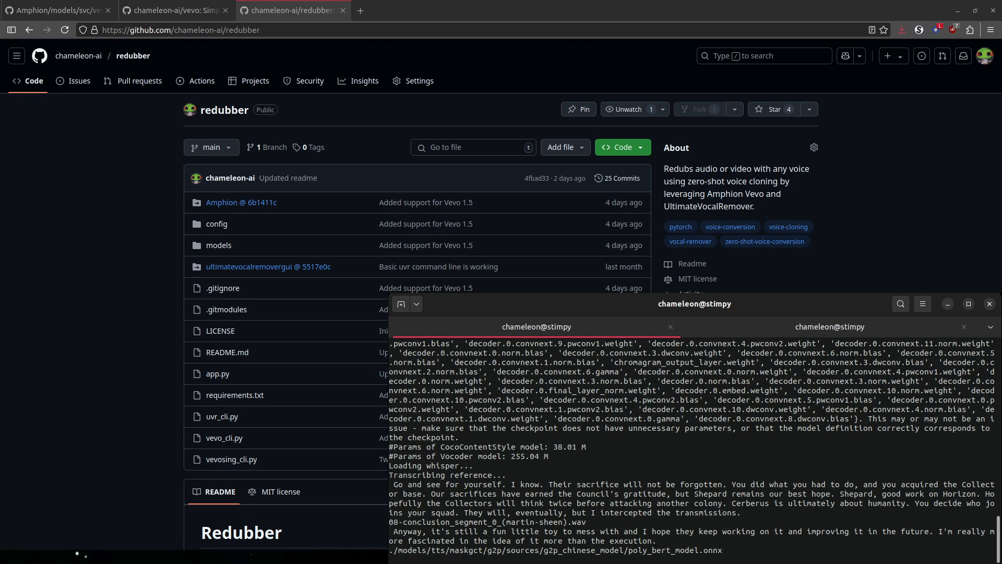
{"action": "scroll", "scroll_direction": "down", "scroll_amount": 3}
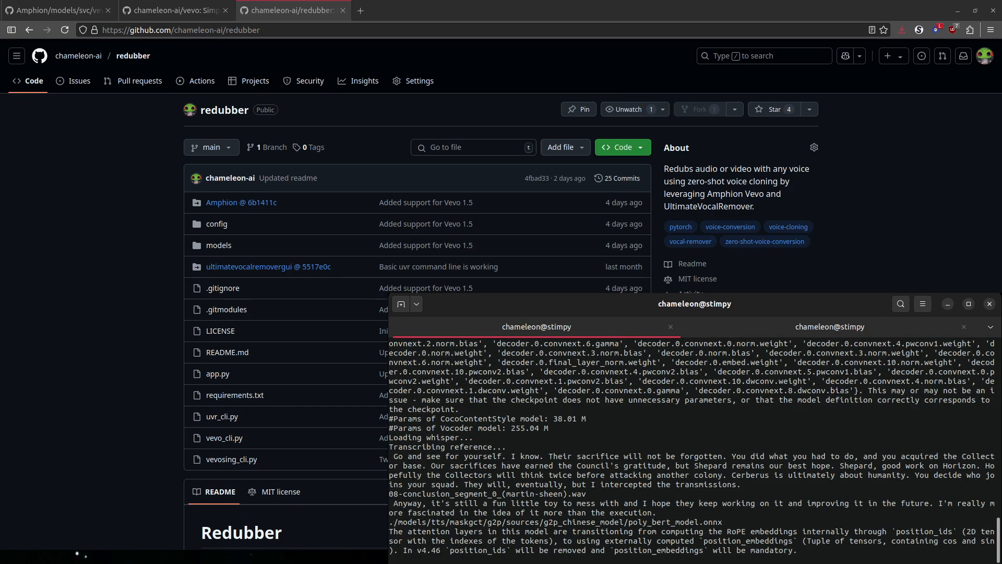
{"action": "scroll", "scroll_direction": "down", "scroll_amount": 3}
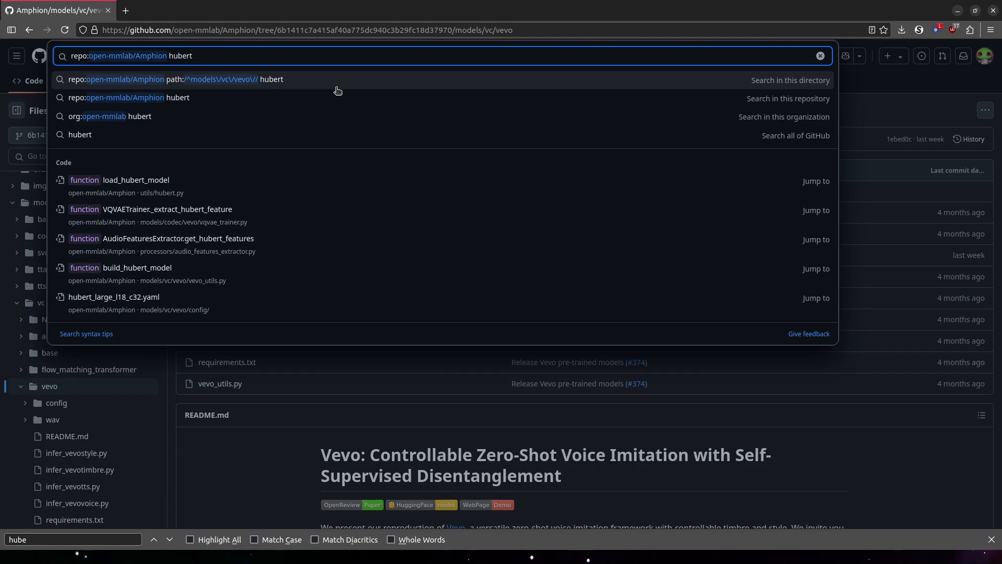
{"action": "mouse_move", "coordinate": [228, 186]}
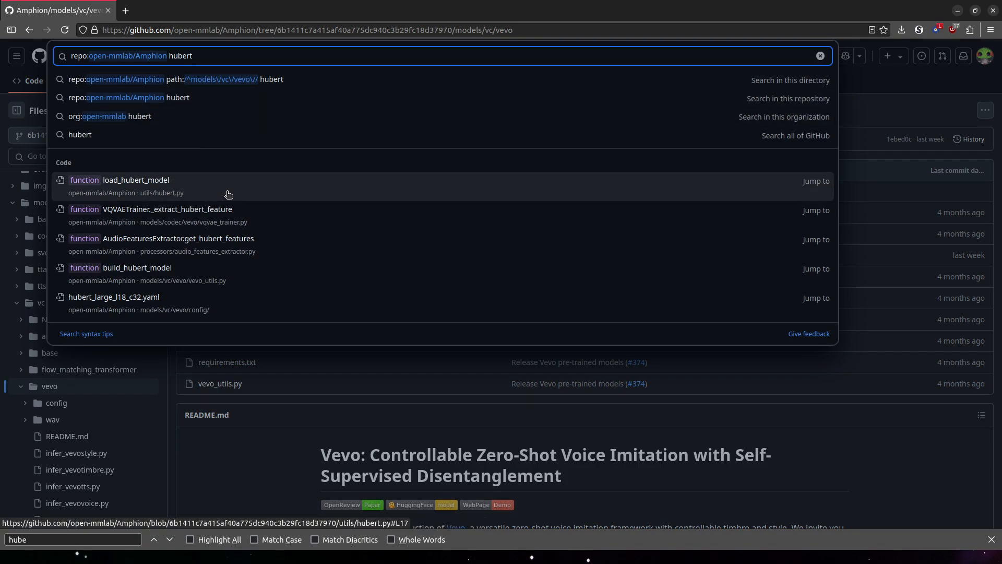
{"action": "mouse_move", "coordinate": [240, 274]}
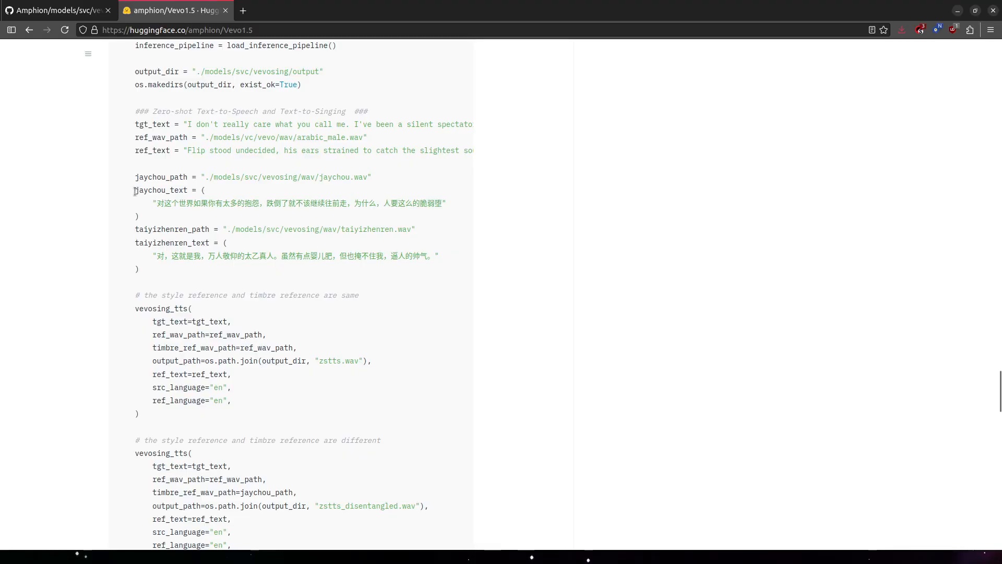
Step: Highlight the zero-shot text-to-singing example inference code on the Vevo1.5 model page
{"action": "left_click_drag", "start_coordinate": [154, 203], "coordinate": [446, 204]}
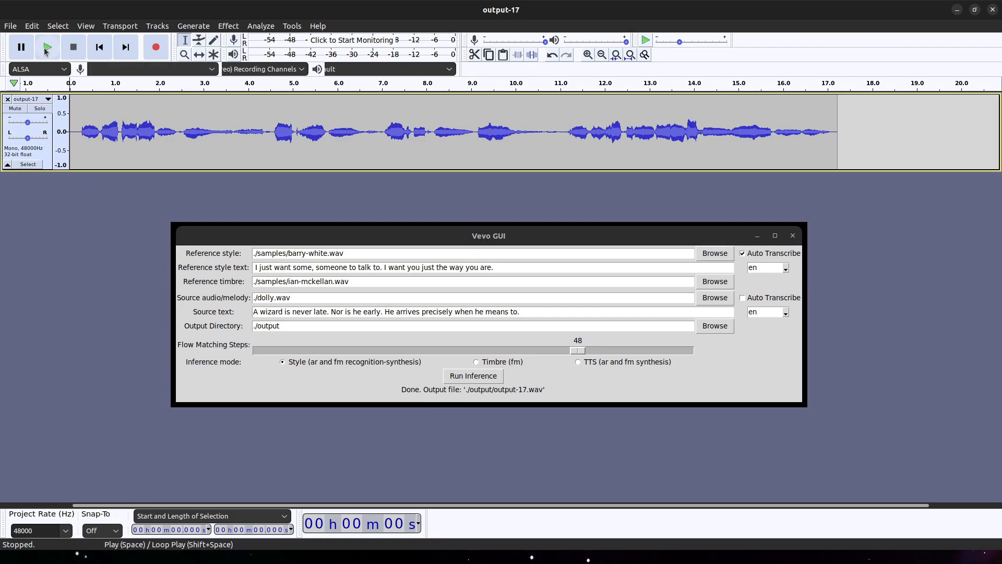
Step: Play the generated output-17 clip to hear the flawed Gandalf voice conversion, then stop it
{"action": "left_click", "coordinate": [47, 47]}
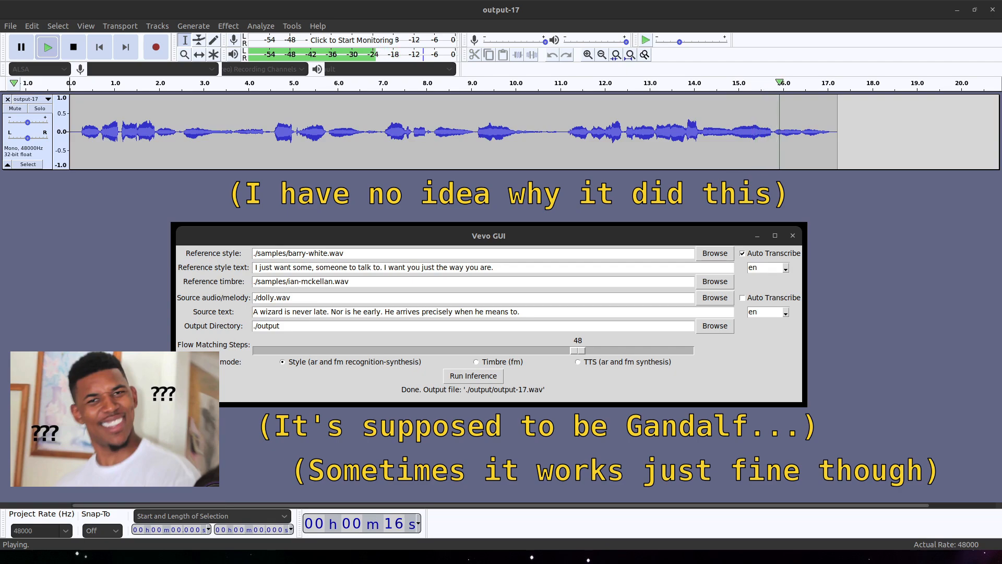
{"action": "left_click", "coordinate": [73, 47]}
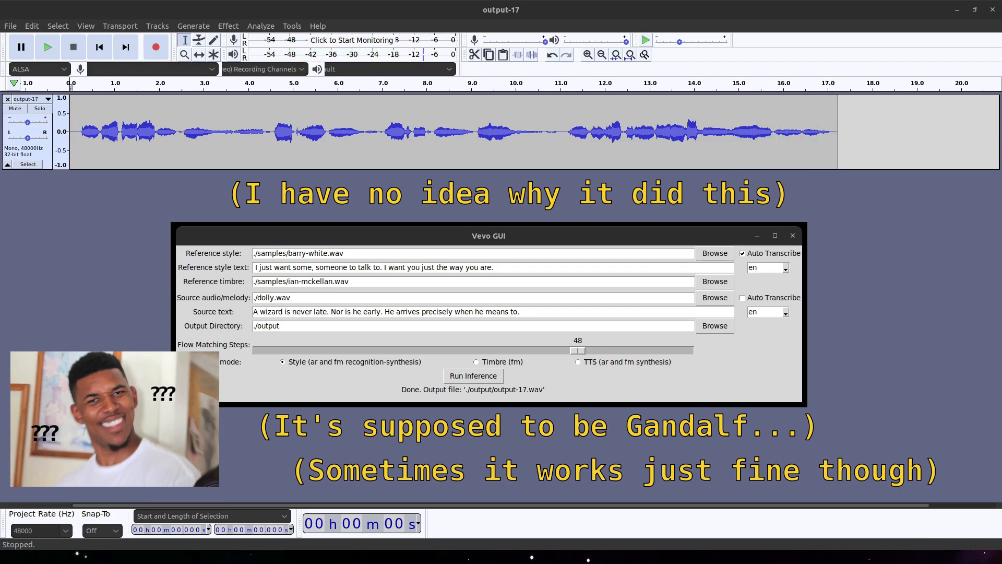